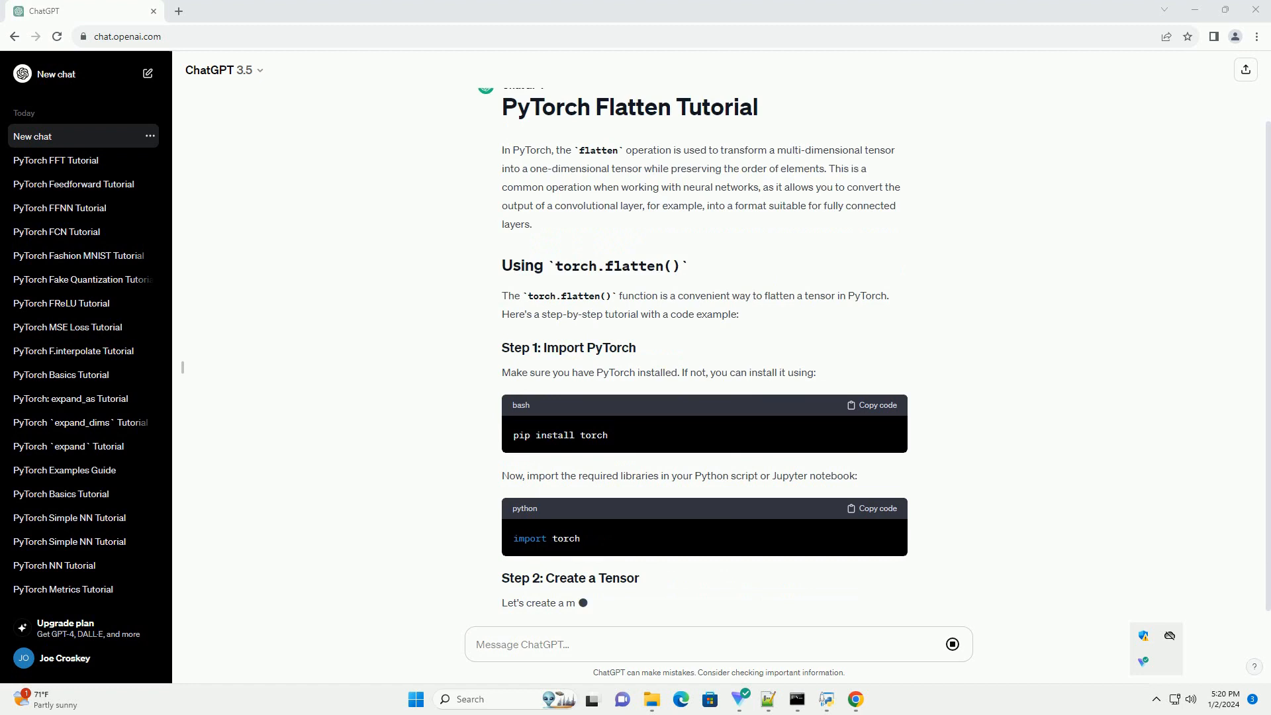
scroll(down, 3)
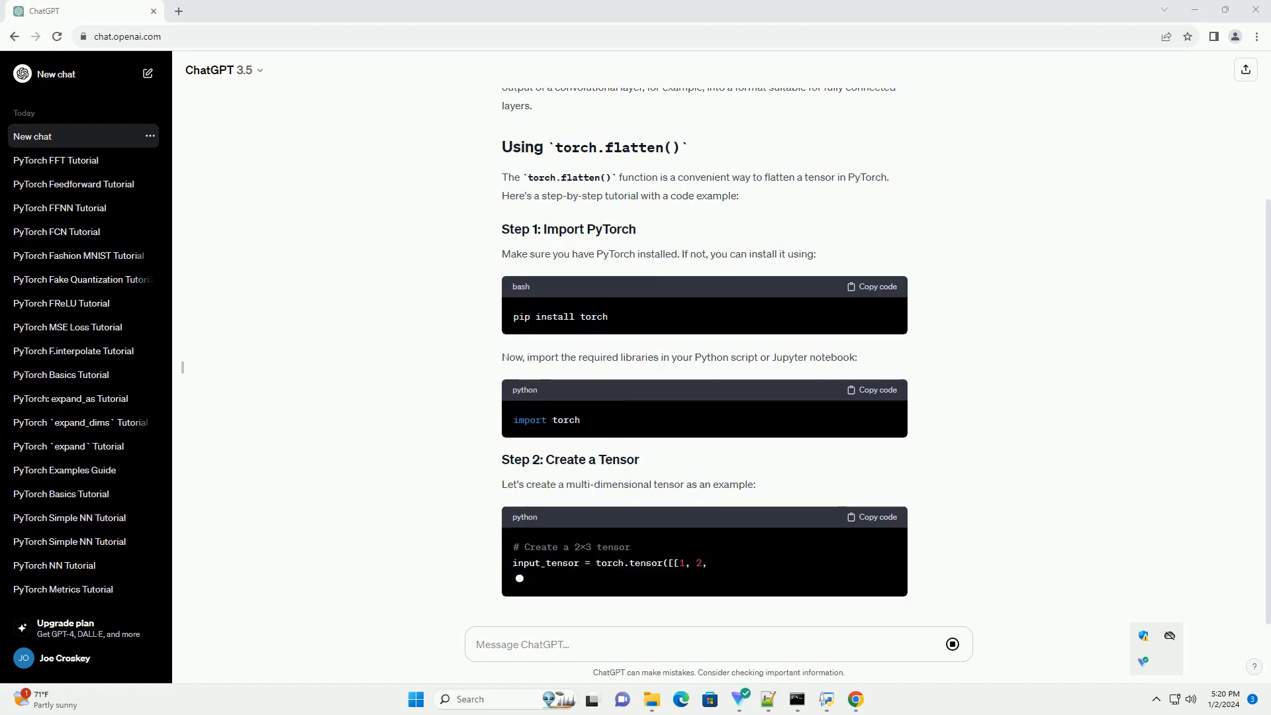
scroll(down, 3)
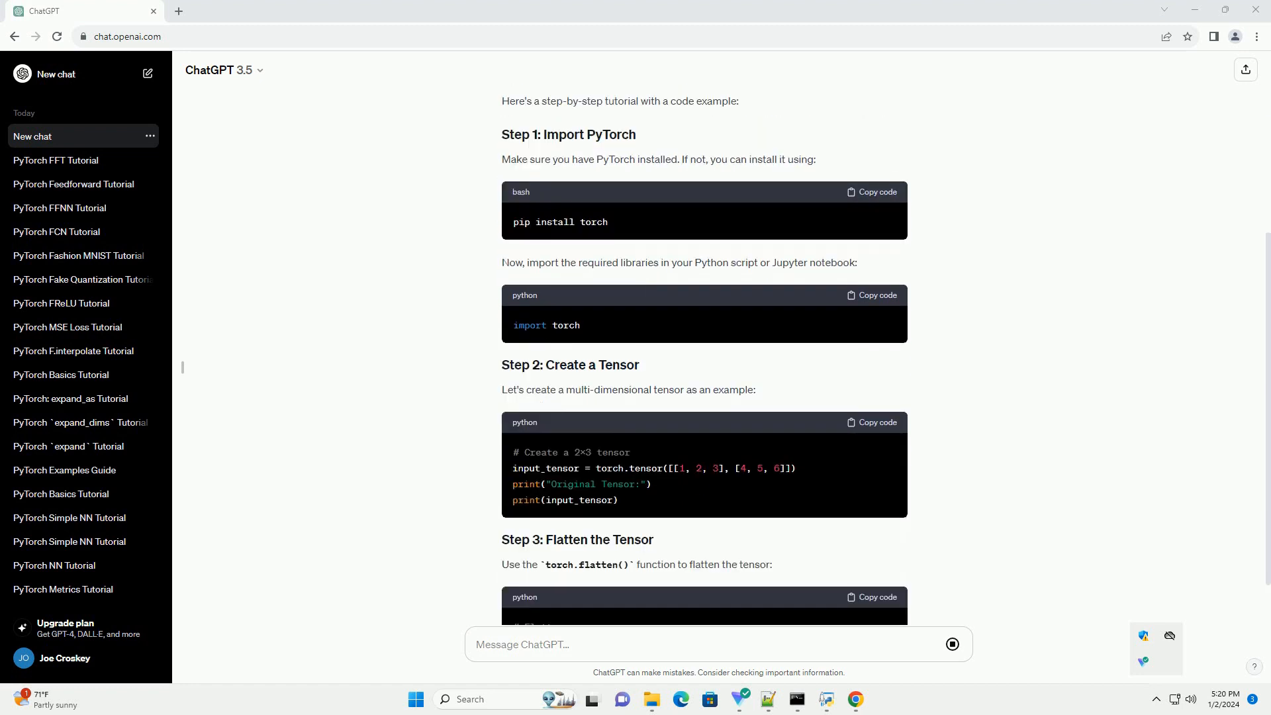
scroll(down, 3)
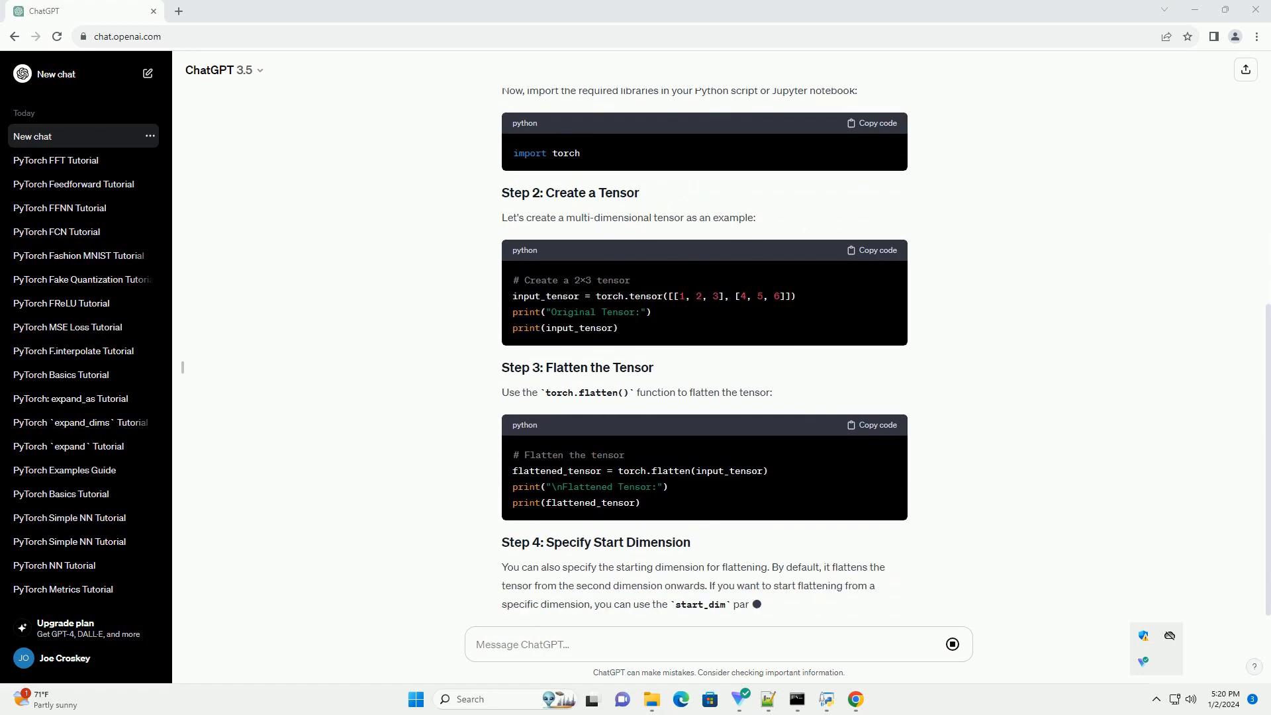
scroll(down, 3)
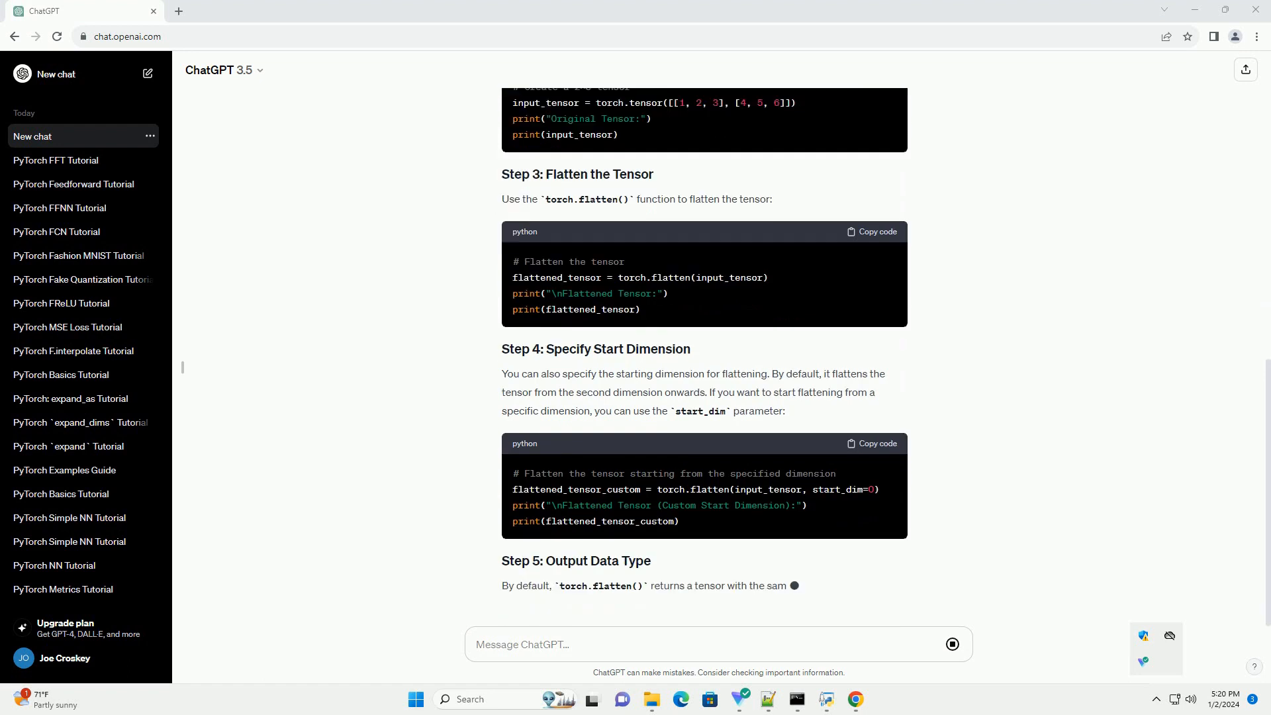
scroll(down, 3)
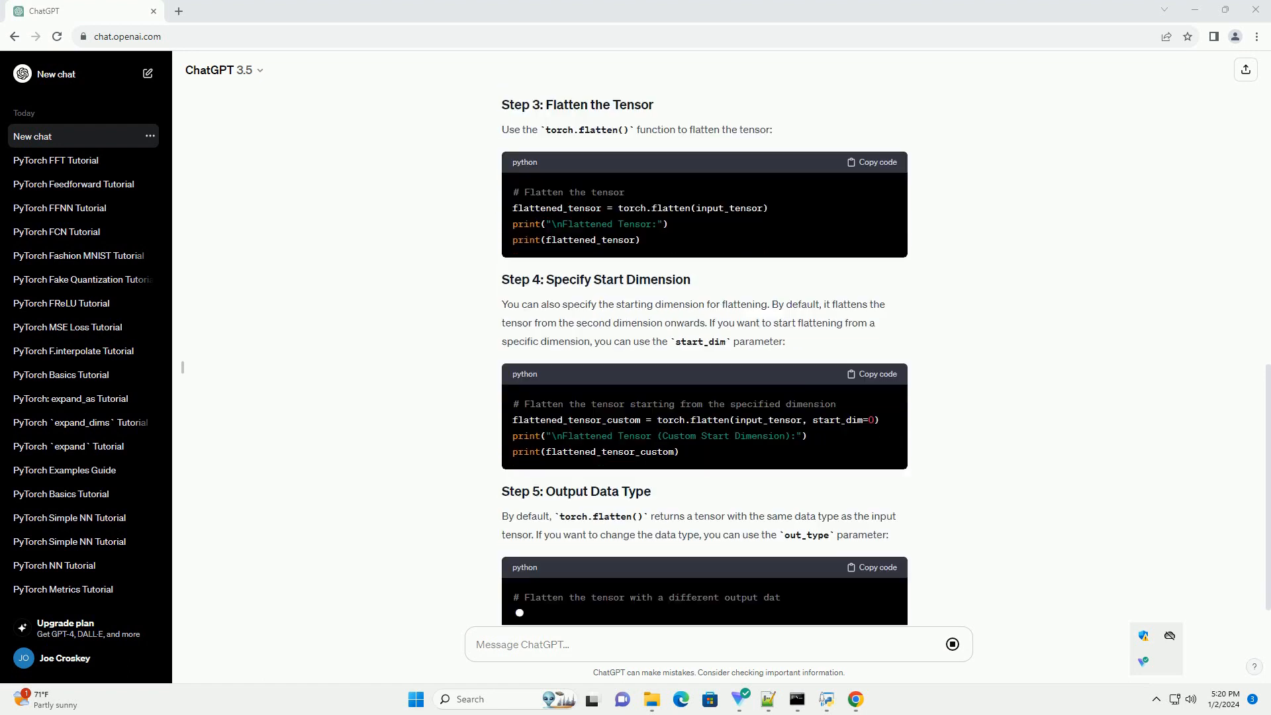
scroll(down, 3)
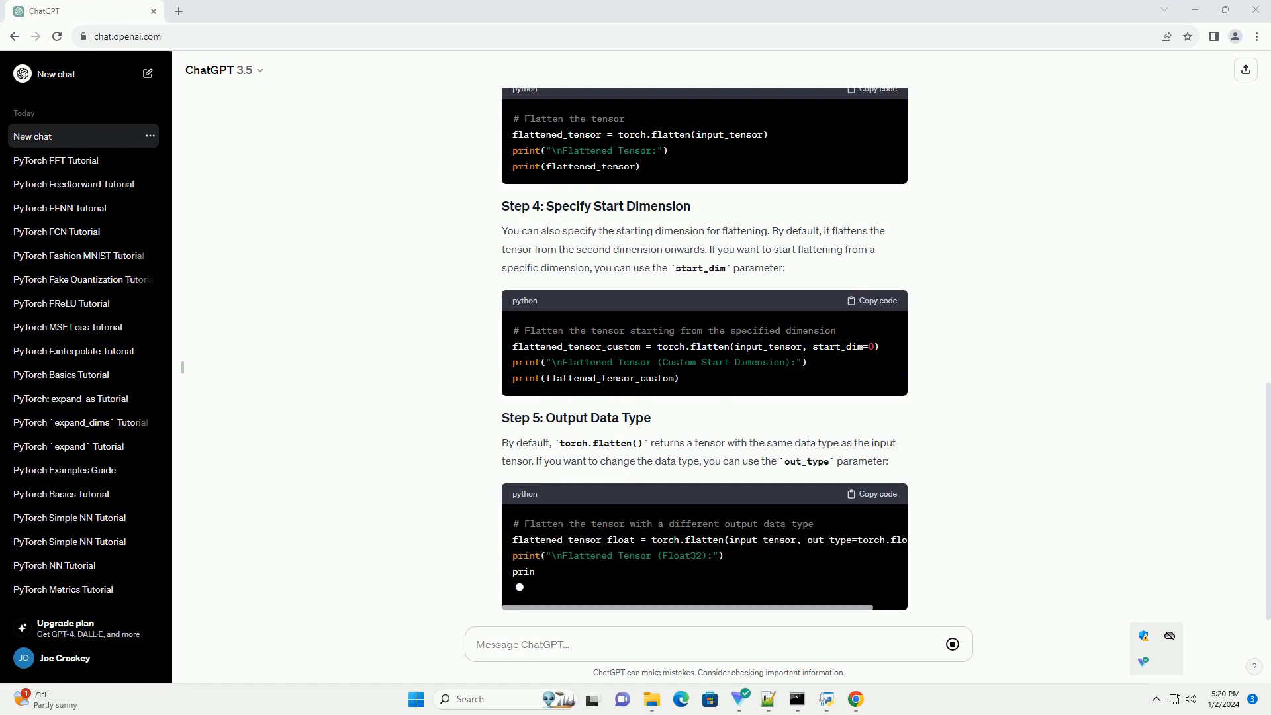
scroll(down, 3)
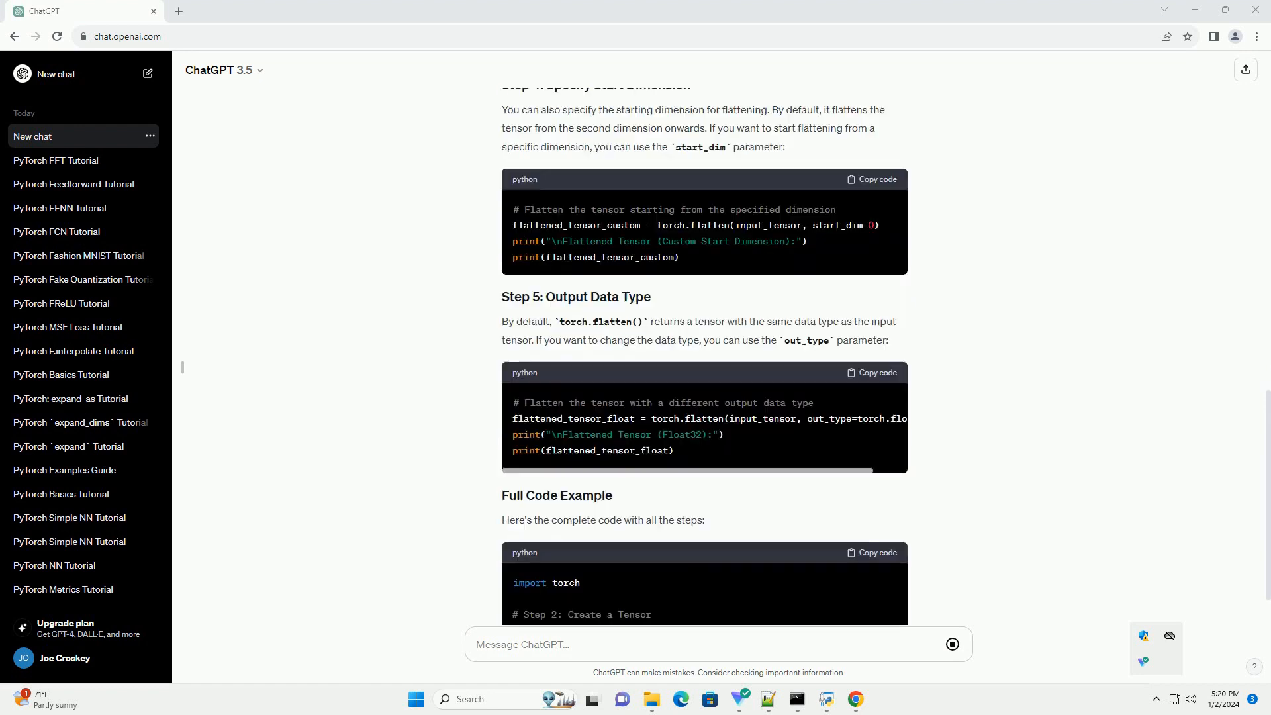
scroll(down, 3)
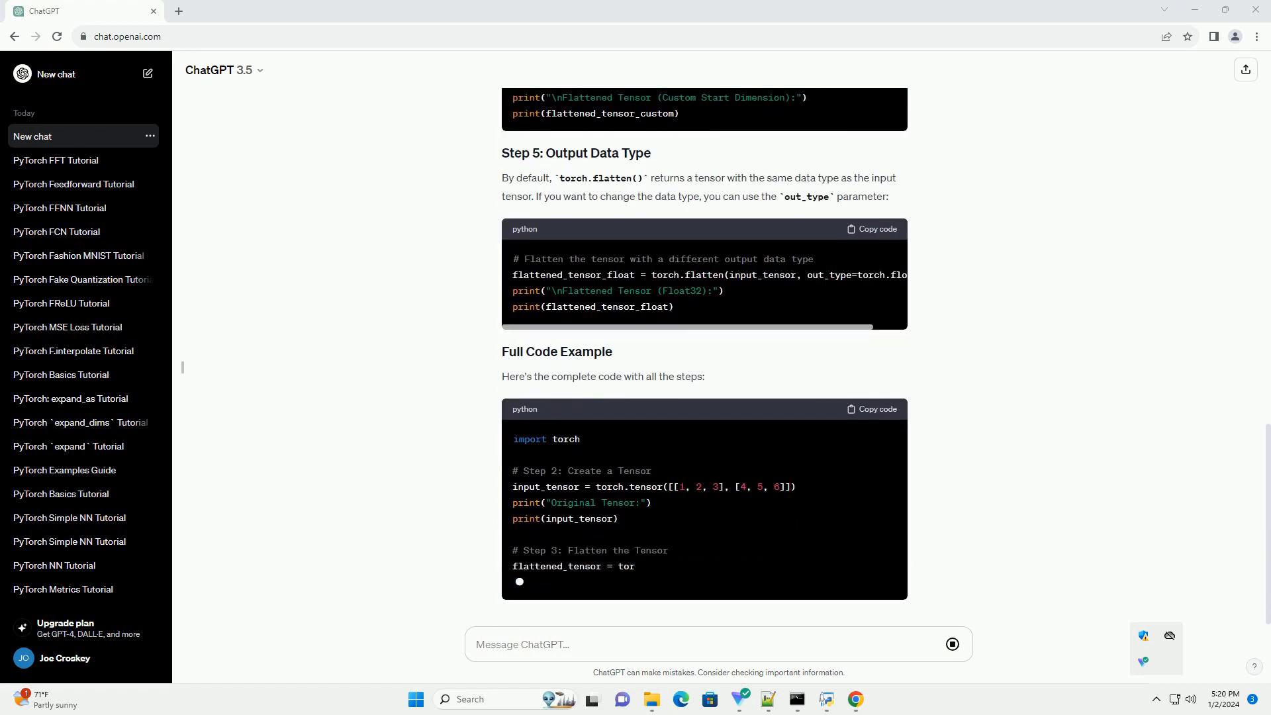
scroll(down, 3)
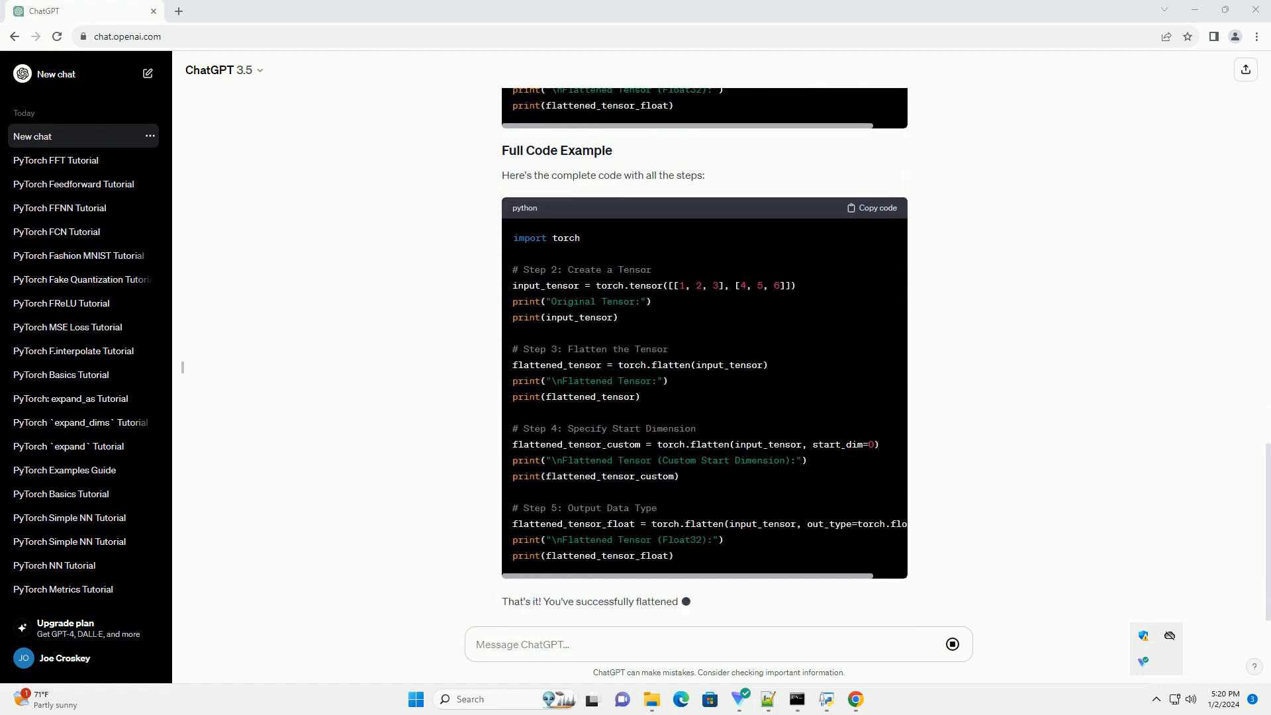
scroll(down, 3)
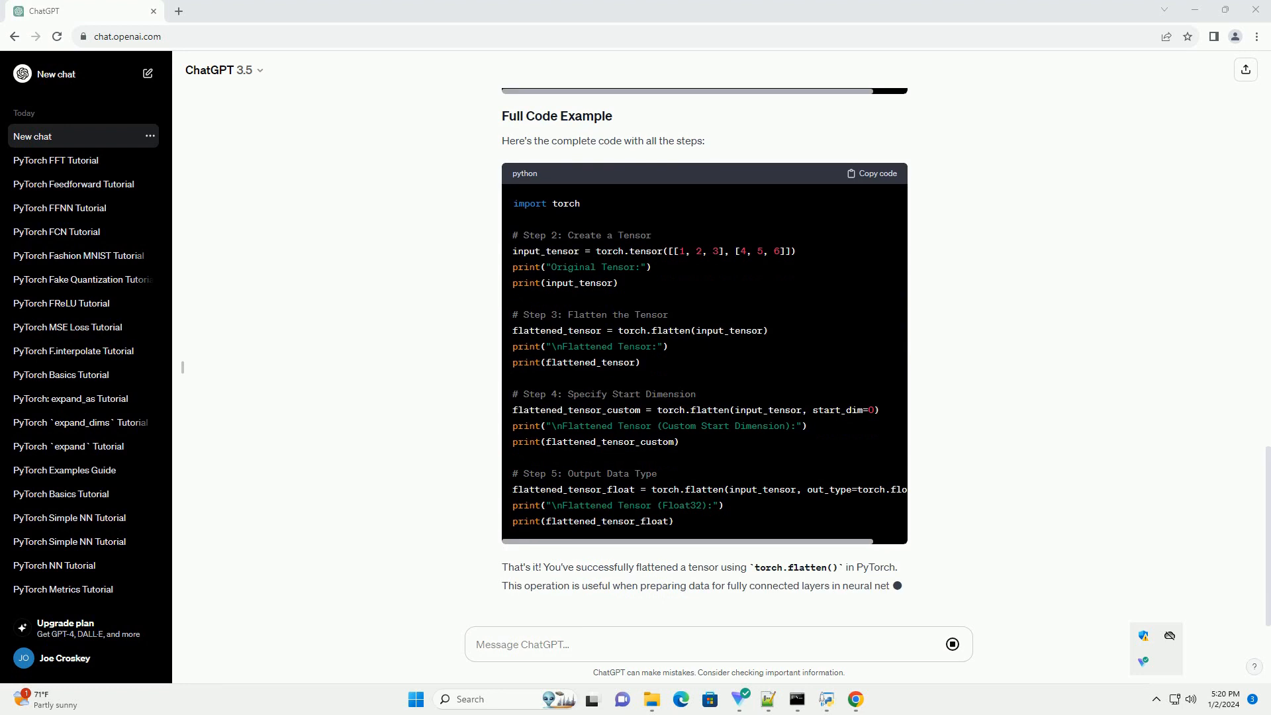